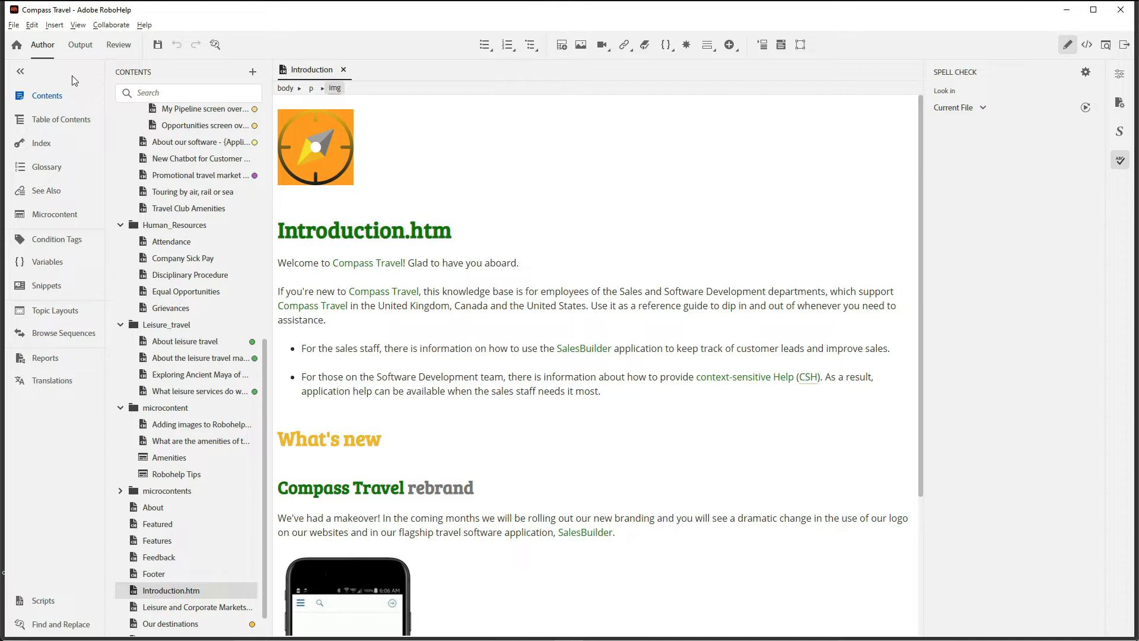
- Open Grammar and Spell Checker Profiles from the Edit menu
{"action": "left_click", "coordinate": [32, 24]}
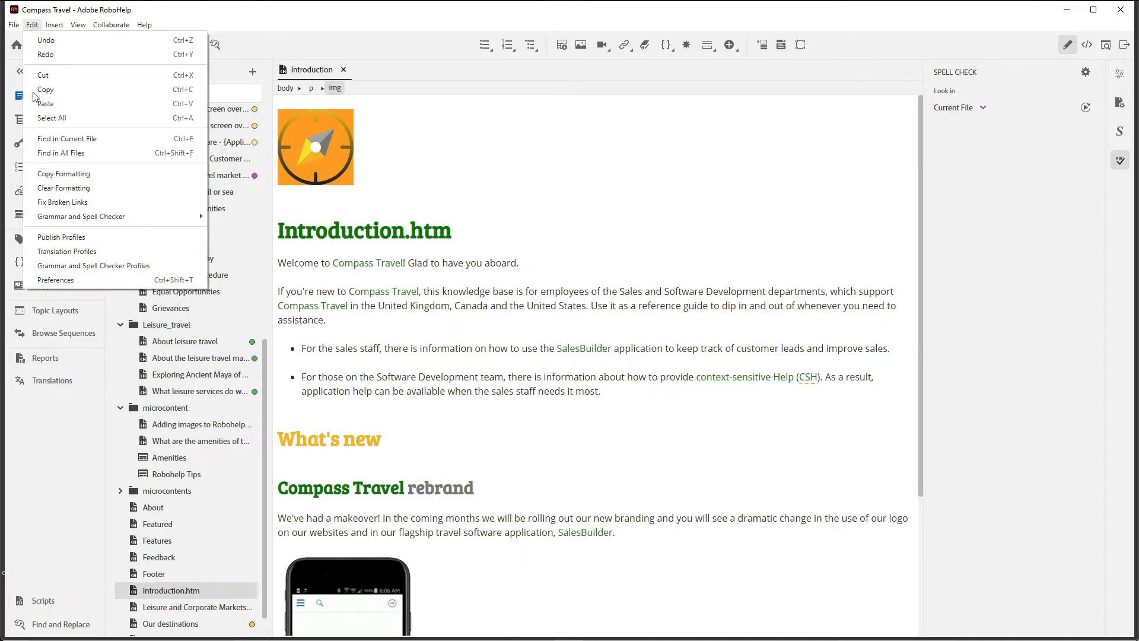
{"action": "mouse_move", "coordinate": [93, 264]}
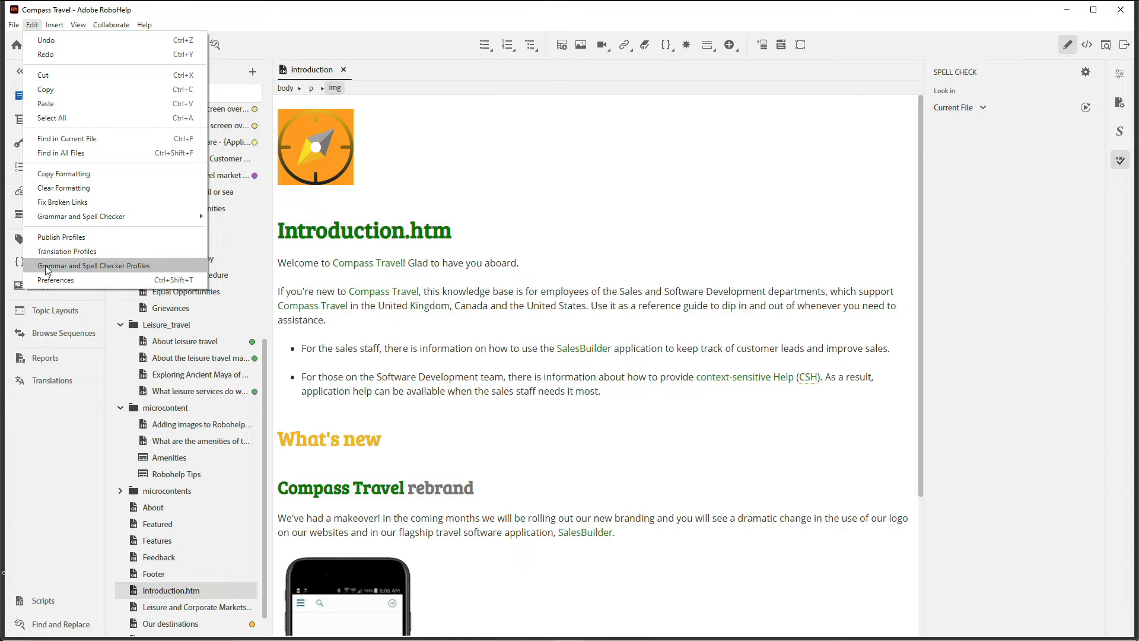
{"action": "left_click", "coordinate": [95, 265]}
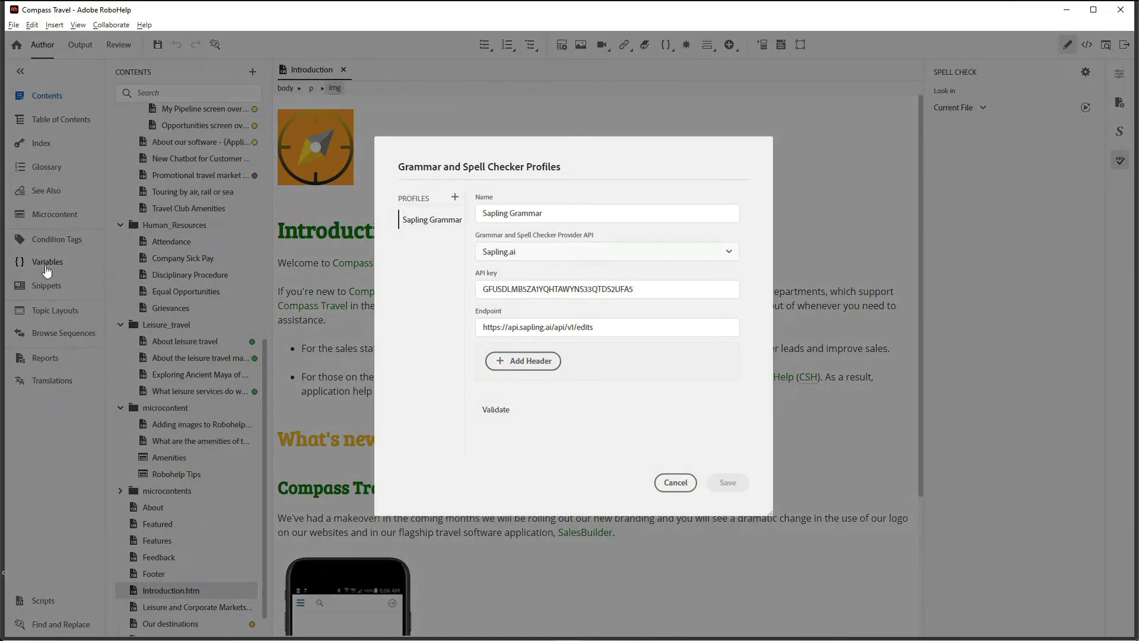
{"action": "mouse_move", "coordinate": [456, 197]}
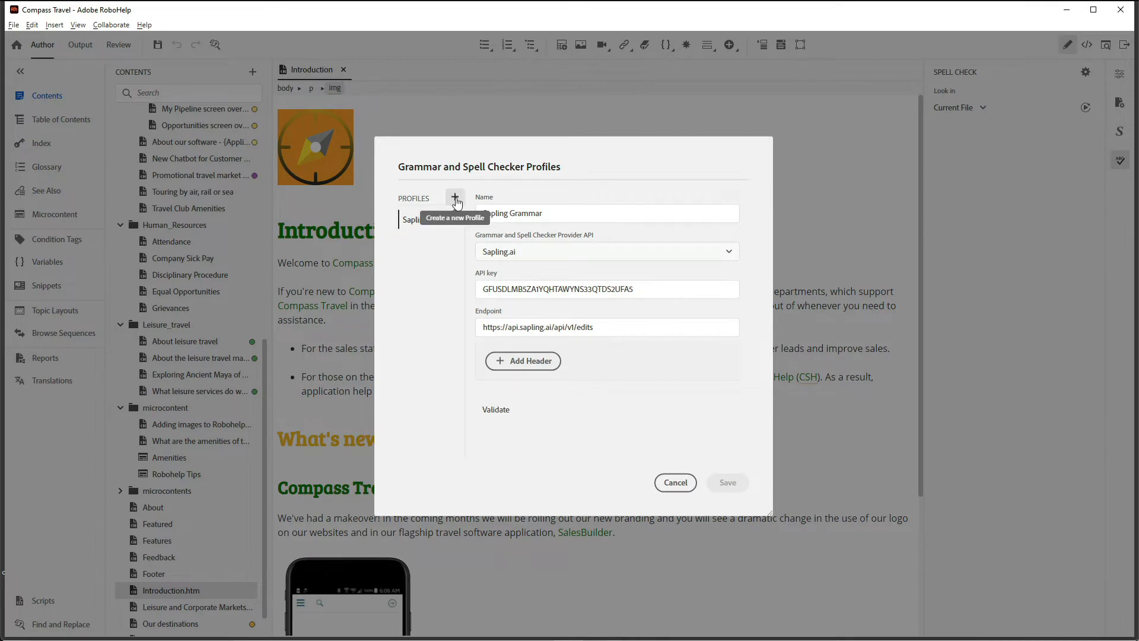
{"action": "mouse_move", "coordinate": [402, 267]}
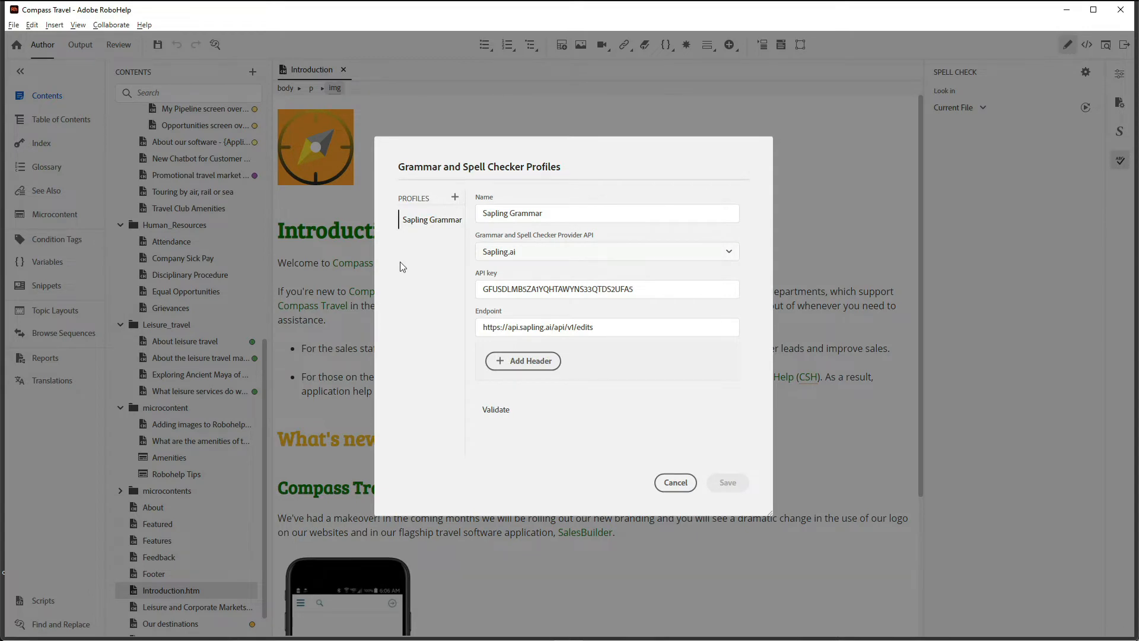
{"action": "mouse_move", "coordinate": [434, 265]}
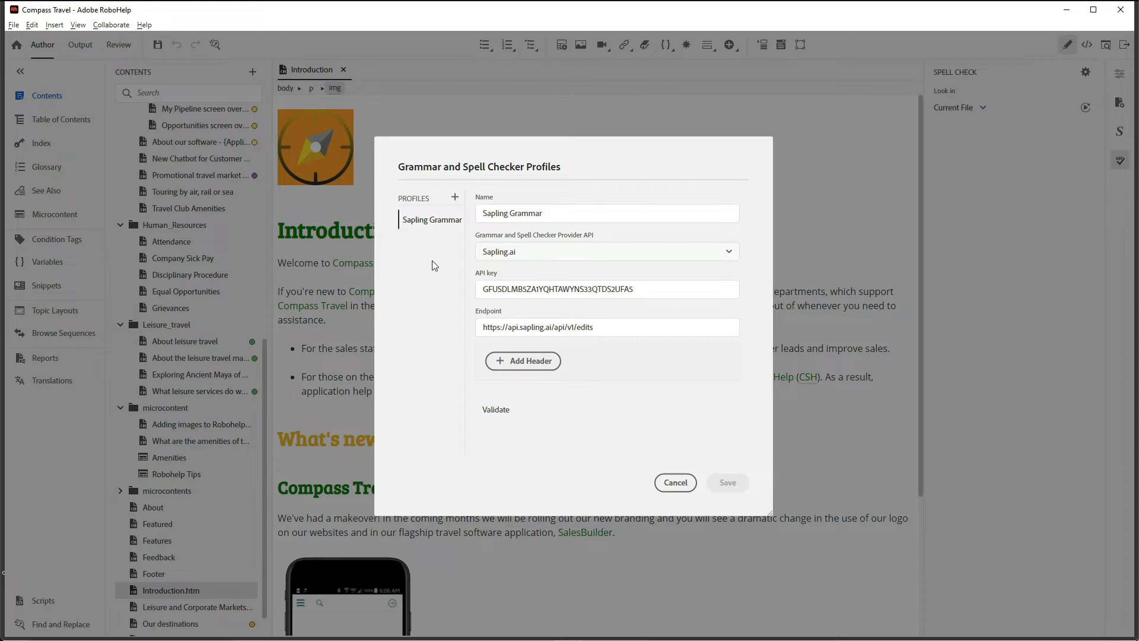
- Keep Sapling.ai as provider, validate the API key and endpoint, and save the Sapling Grammar profile
{"action": "left_click", "coordinate": [606, 252]}
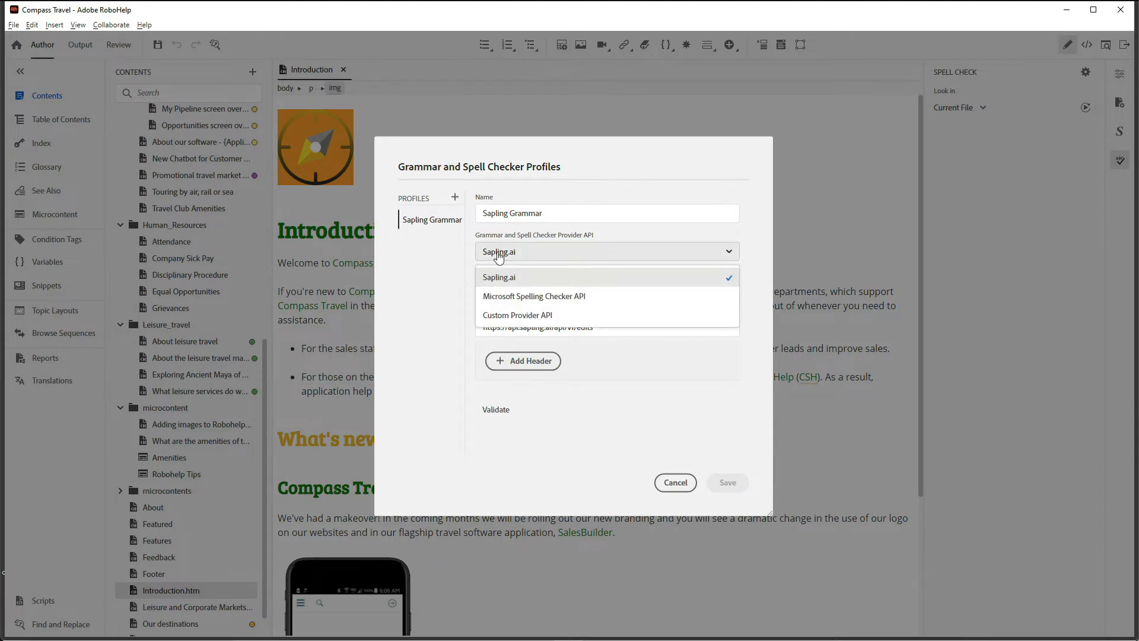
{"action": "left_click", "coordinate": [499, 276]}
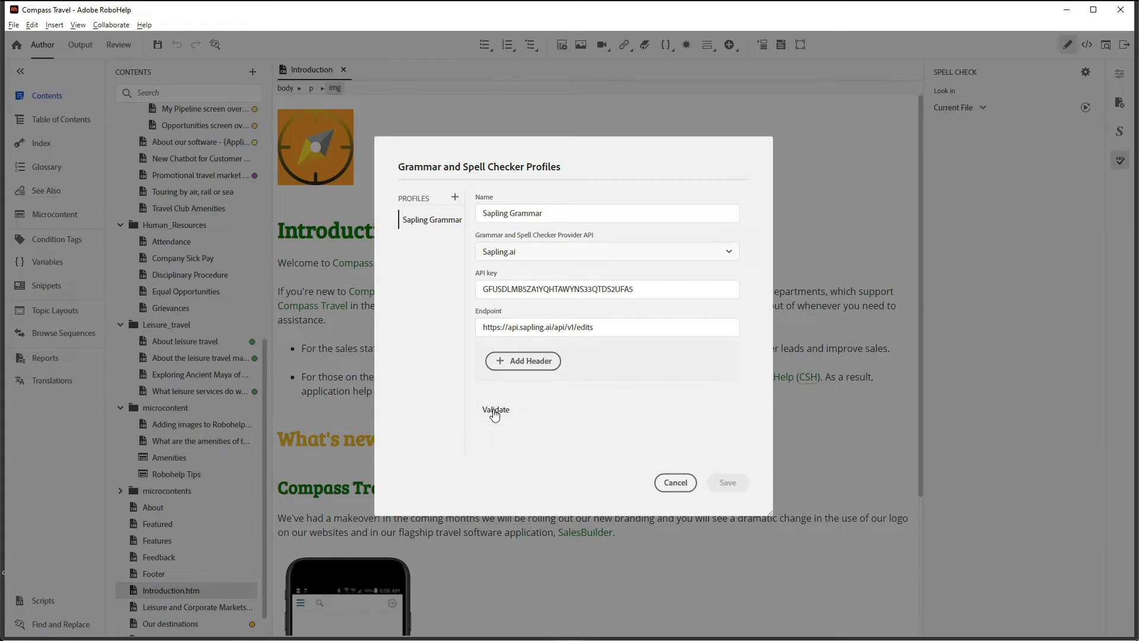
{"action": "left_click", "coordinate": [496, 409]}
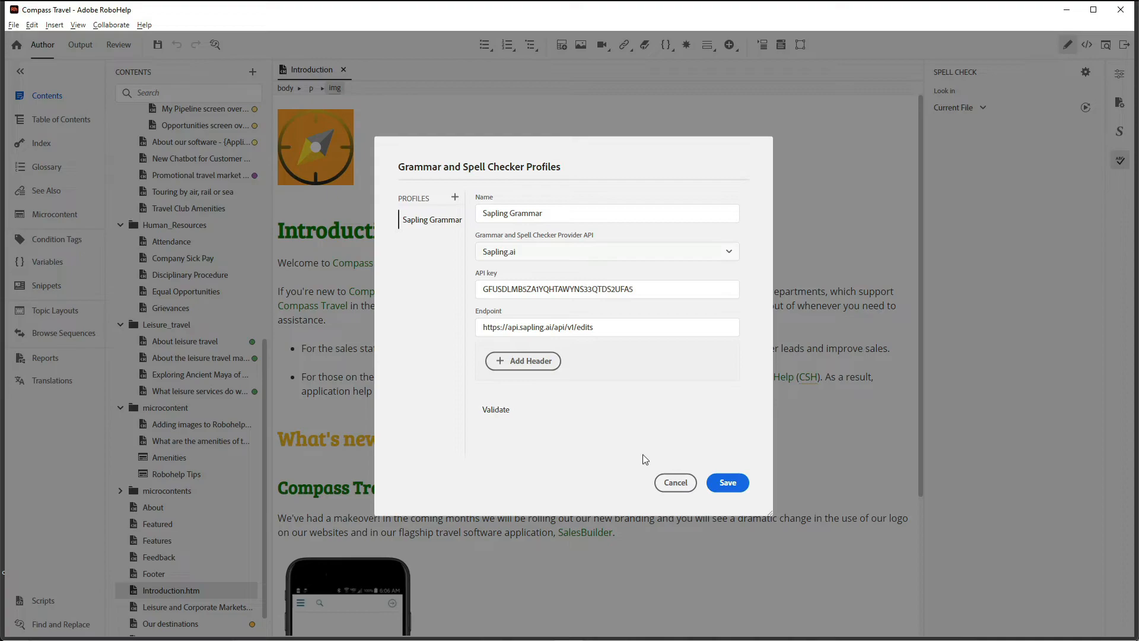
{"action": "left_click", "coordinate": [726, 483]}
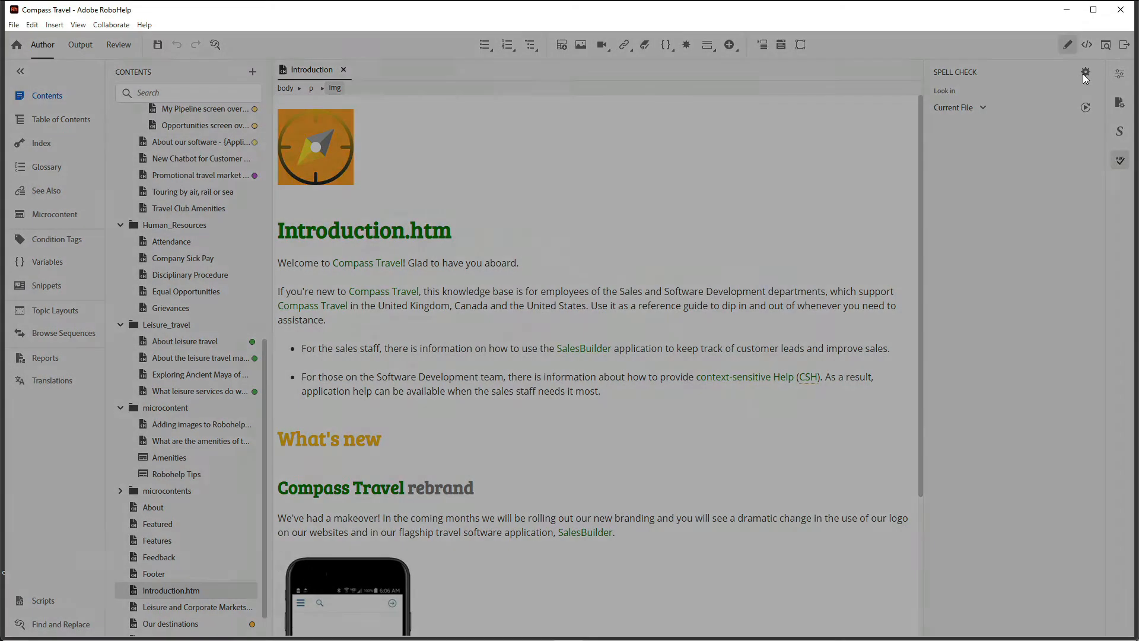
- Set checking to the online grammar and spell checker using the Sapling Grammar profile
{"action": "left_click", "coordinate": [1086, 72]}
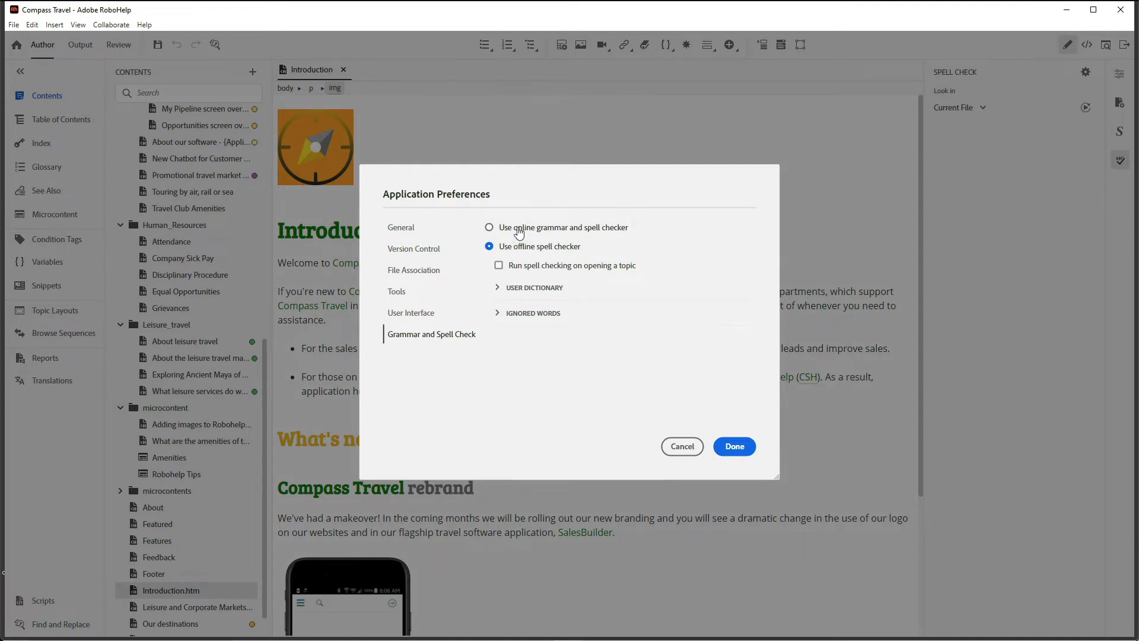
{"action": "left_click", "coordinate": [489, 227]}
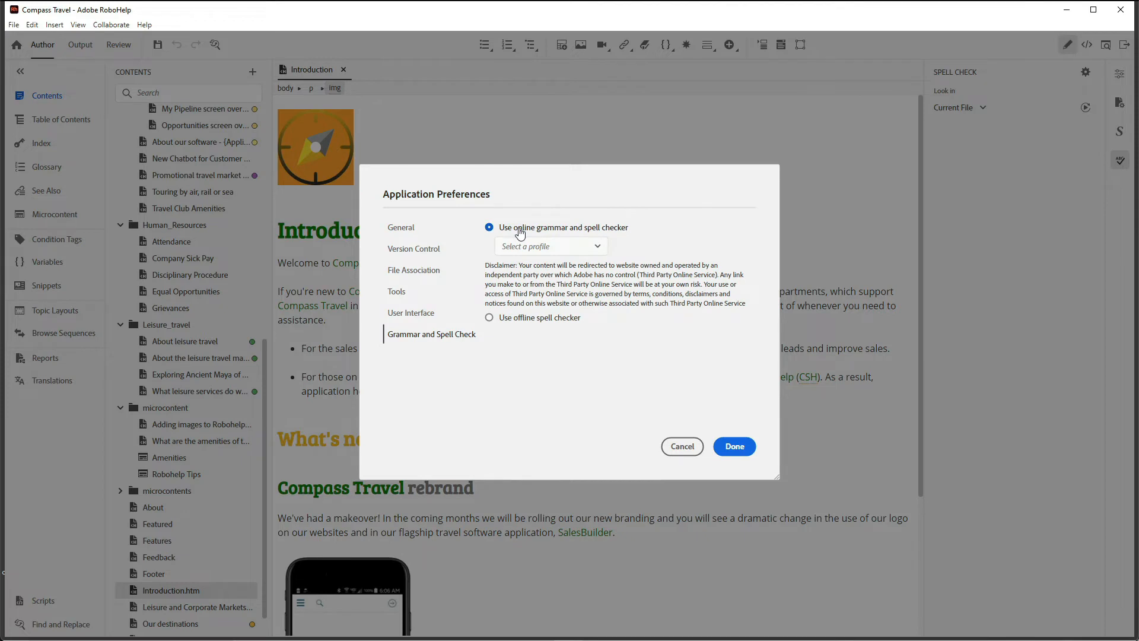
{"action": "left_click", "coordinate": [549, 246]}
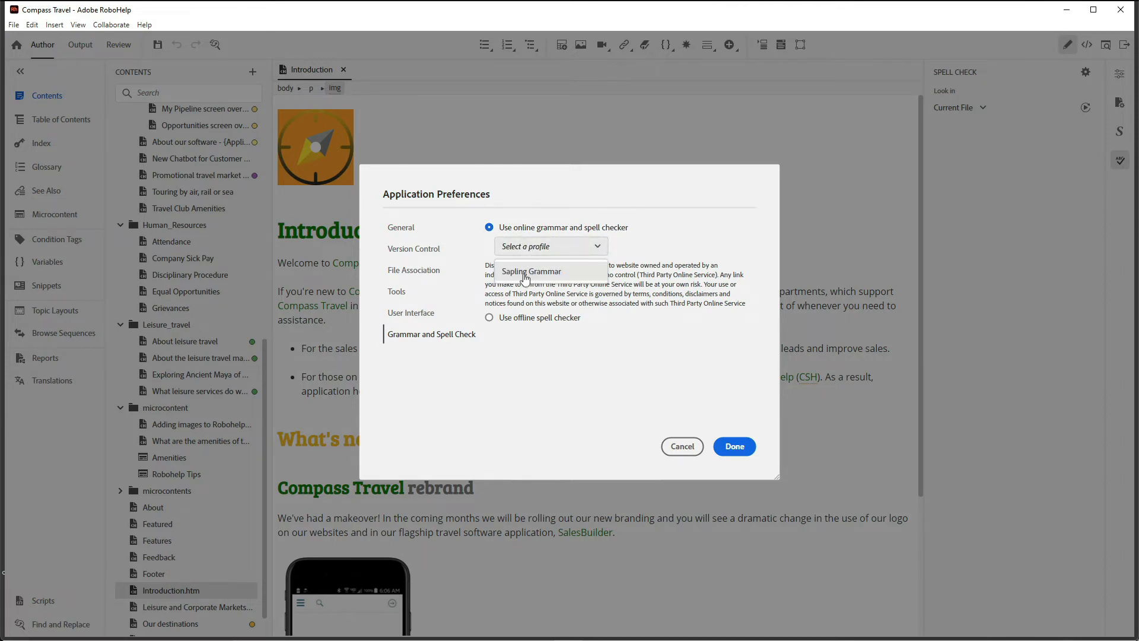
{"action": "left_click", "coordinate": [532, 271]}
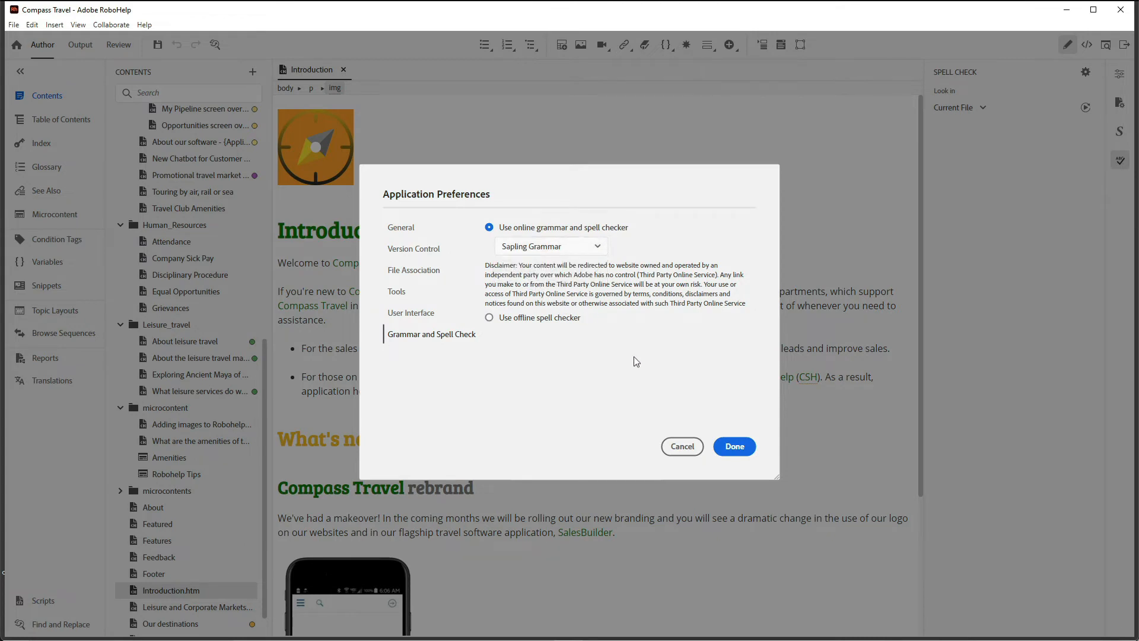
{"action": "left_click", "coordinate": [733, 446]}
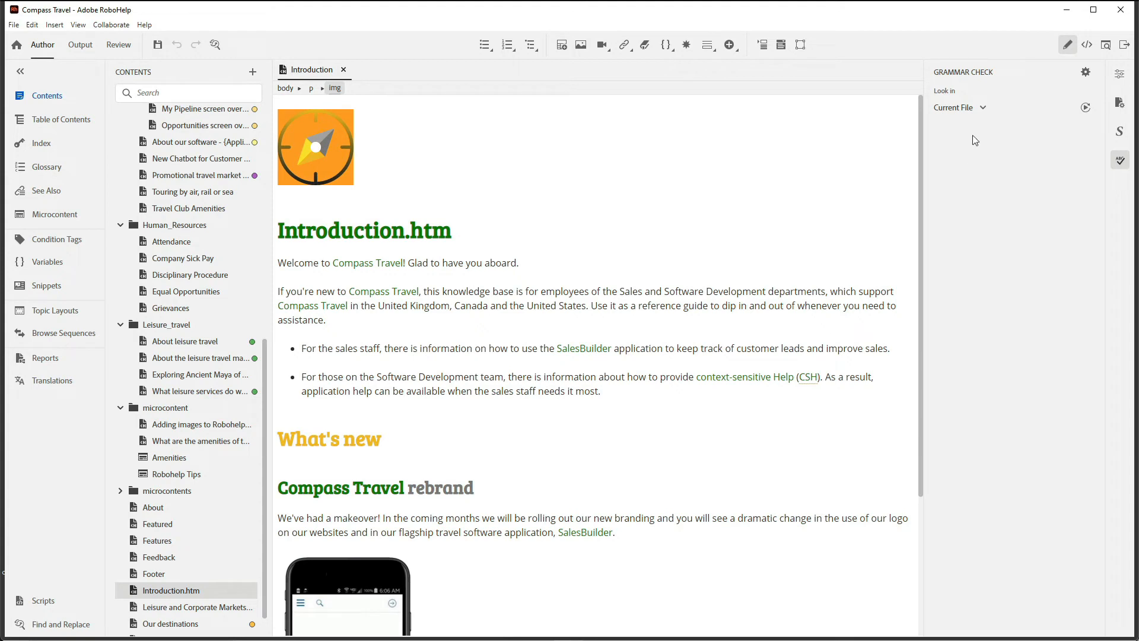
- Limit Look in to Current File and start the grammar check on the topic
{"action": "left_click", "coordinate": [983, 108]}
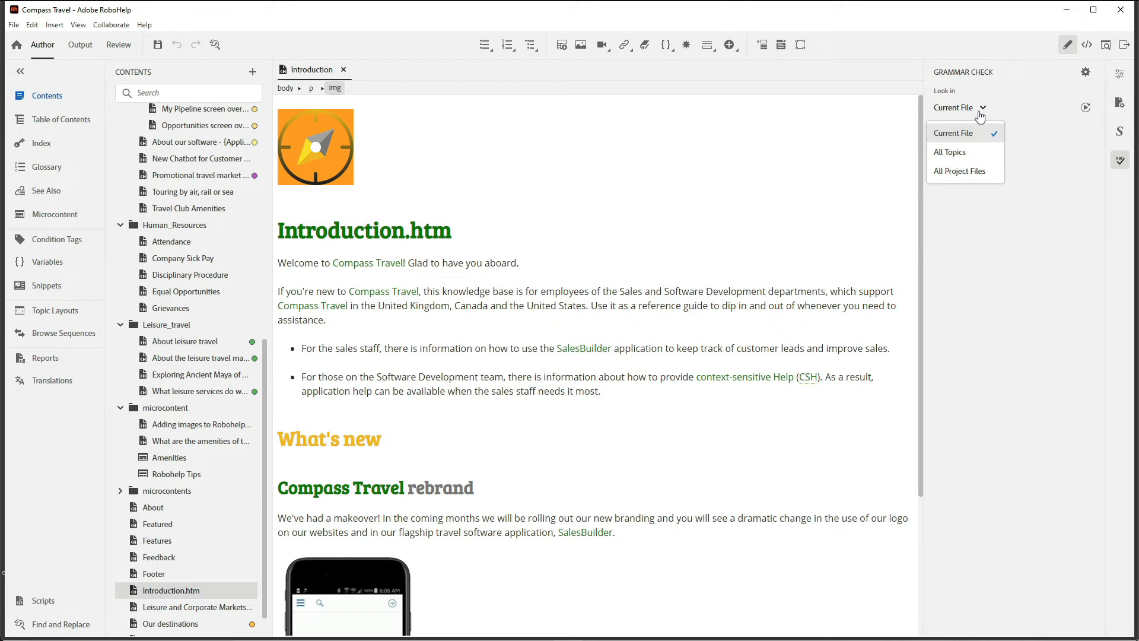
{"action": "left_click", "coordinate": [981, 108]}
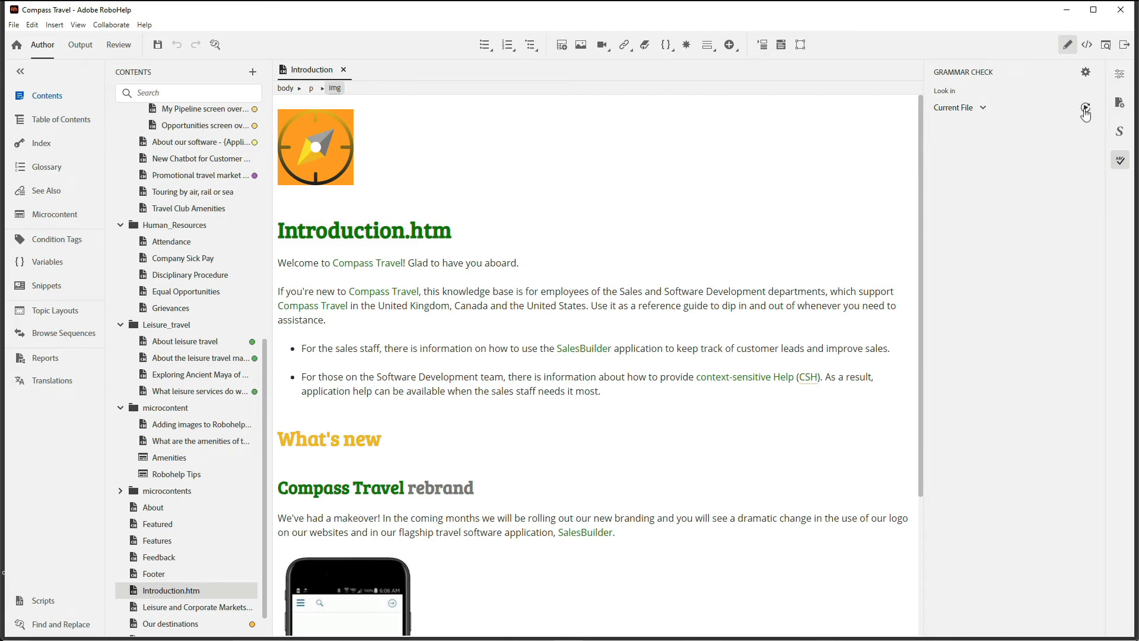
{"action": "mouse_move", "coordinate": [1084, 111]}
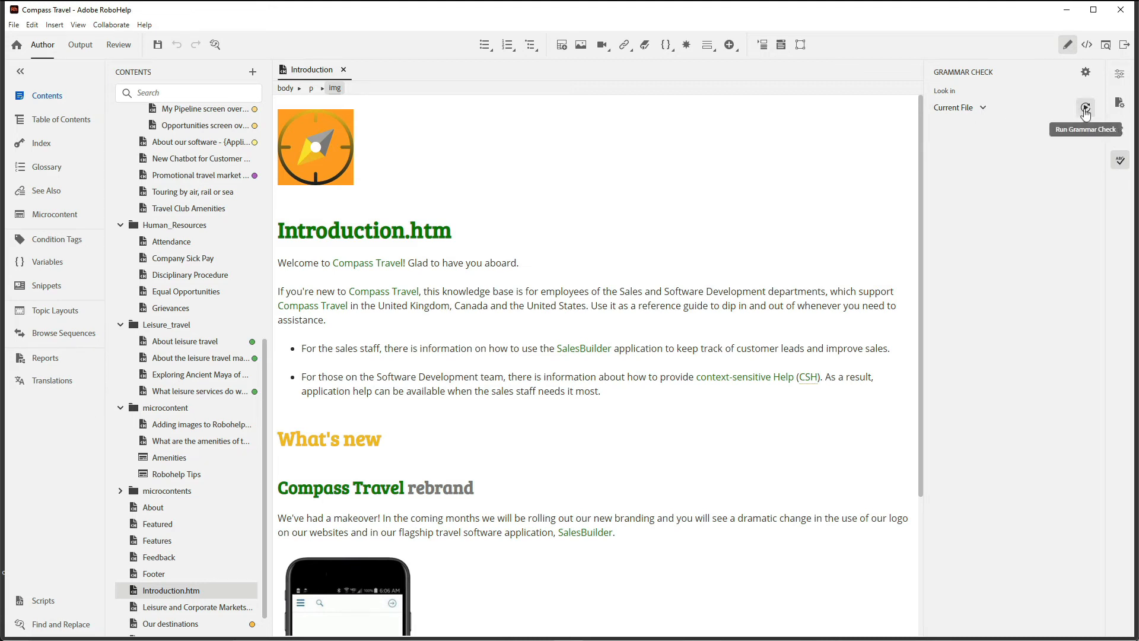
{"action": "left_click", "coordinate": [1086, 108]}
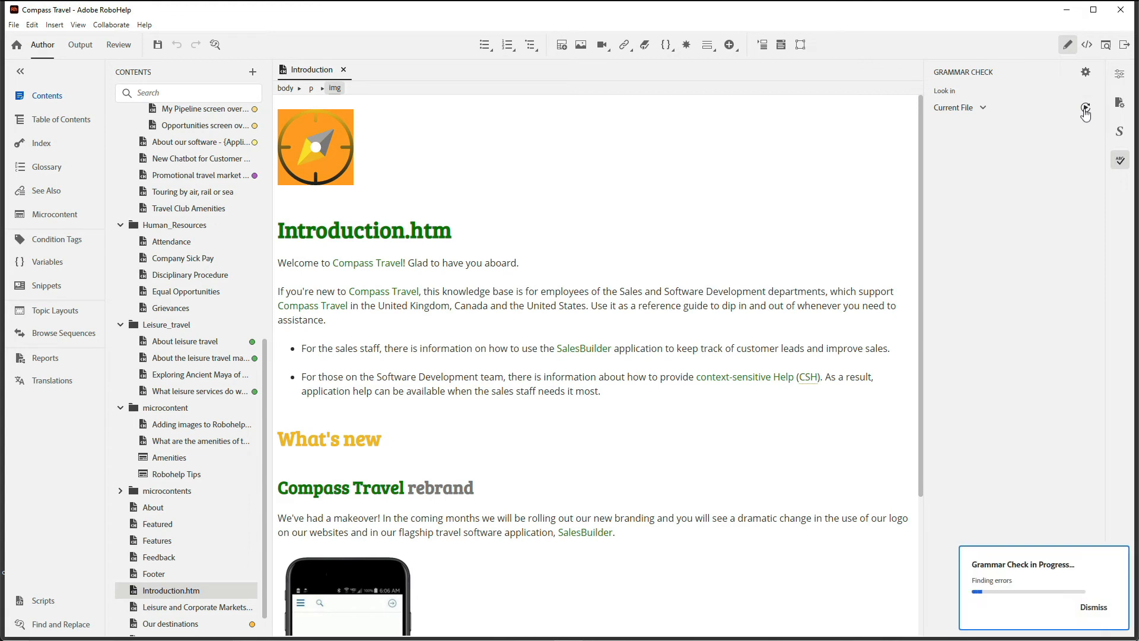